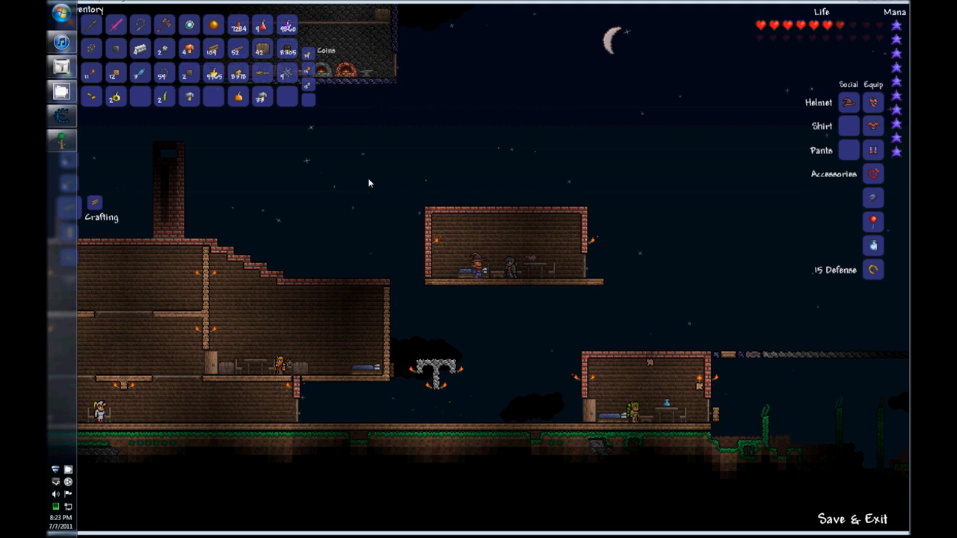
mouse_move(420, 114)
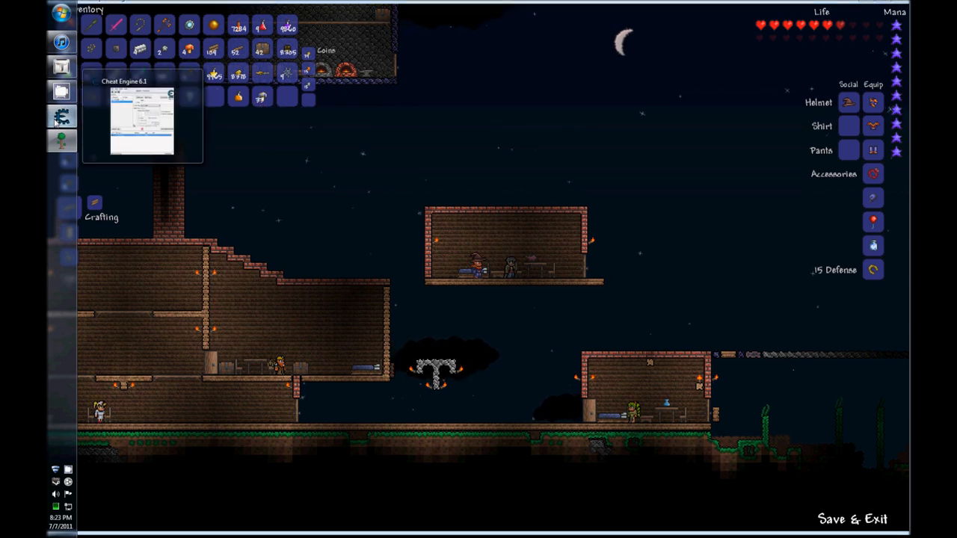
Delete the old saved address from Cheat Engine's table and reset the scan results.
left_click(142, 120)
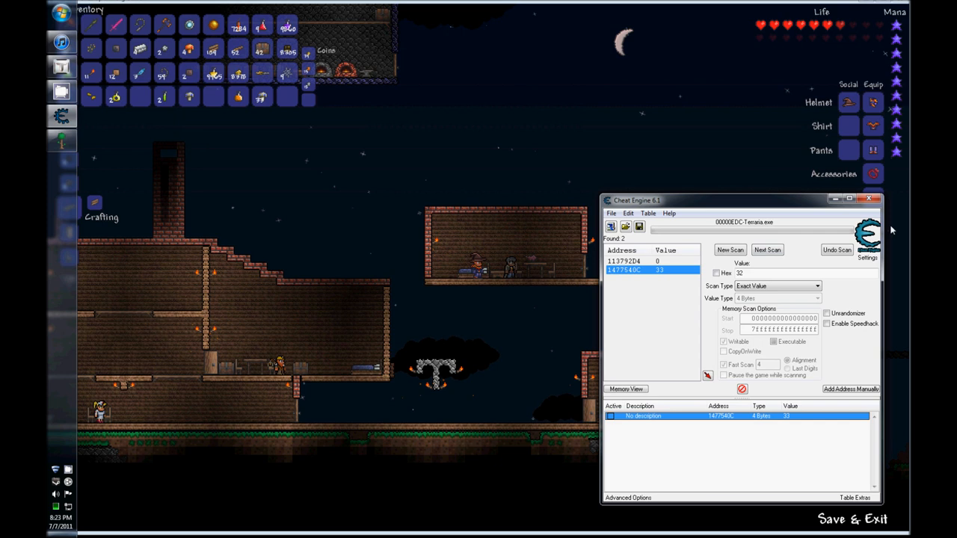
right_click(643, 416)
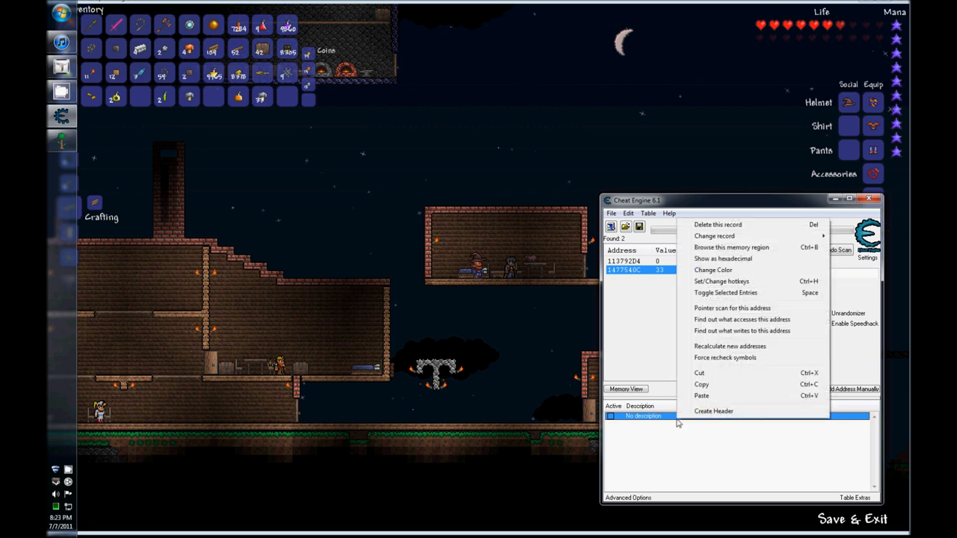
mouse_move(717, 224)
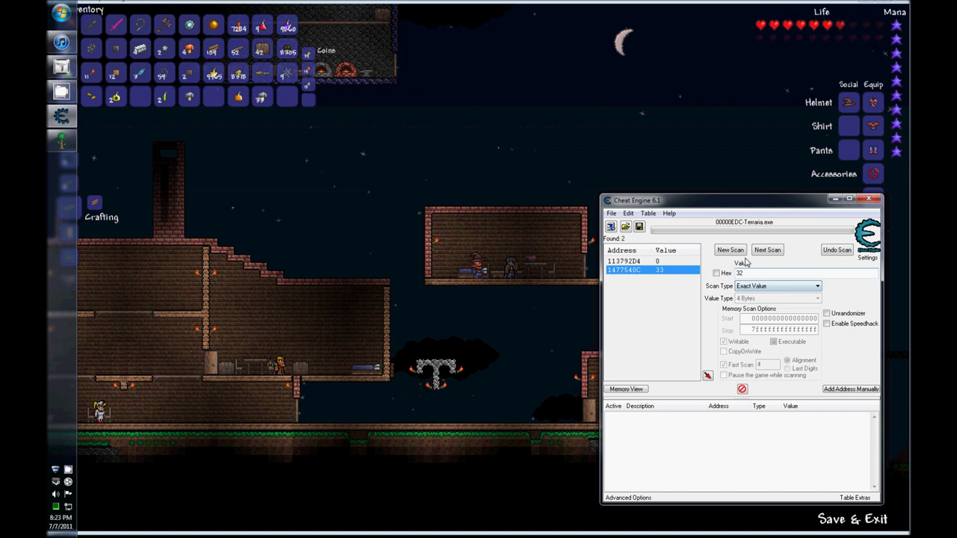
left_click(730, 250)
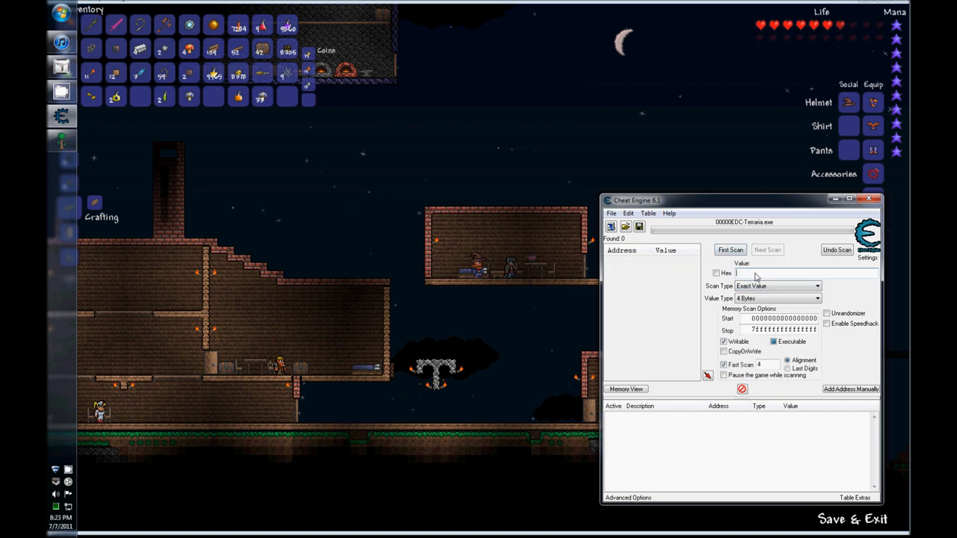
Scan for the mushroom stack count, then rescan after changing it to 31, leaving two addresses.
left_click(730, 249)
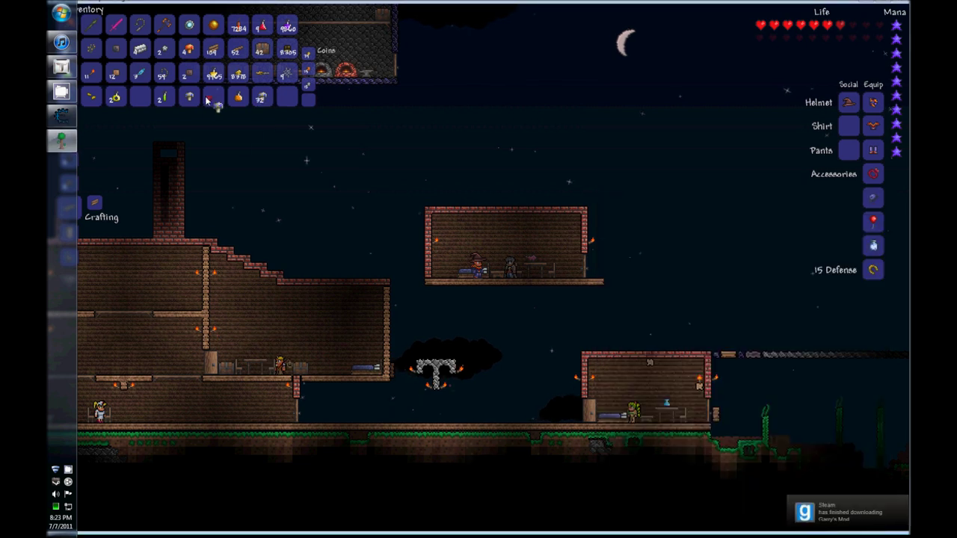
mouse_move(213, 97)
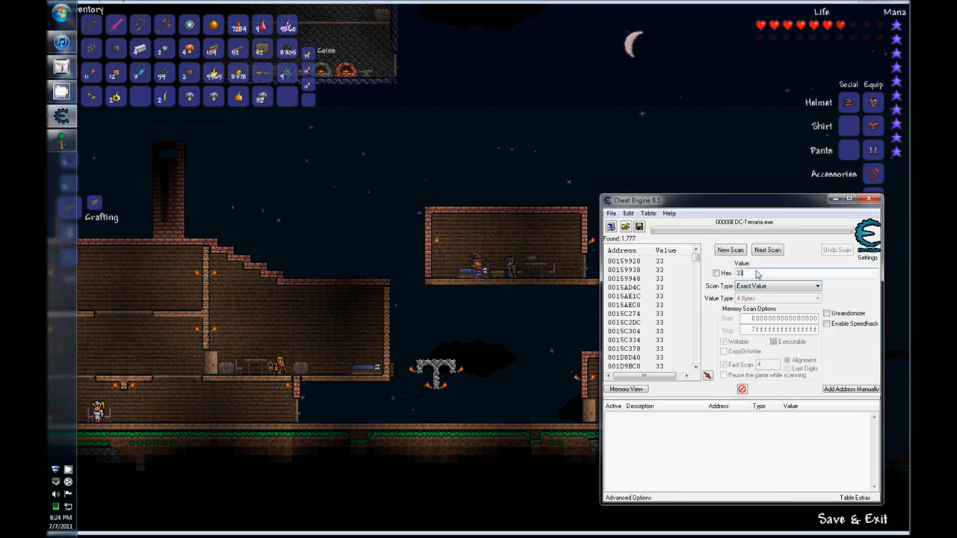
left_click(767, 250)
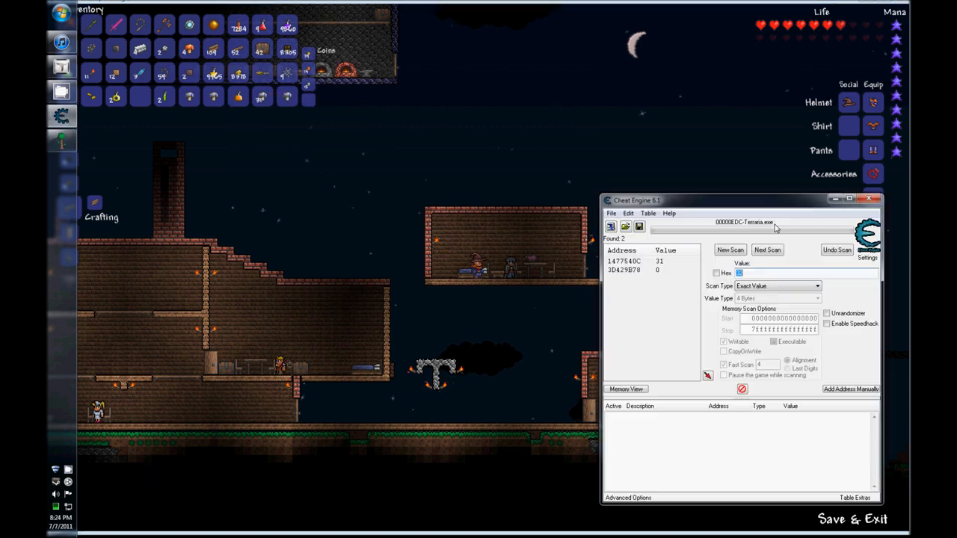
Add address 1477540C to the table and set its value from 31 to 9999.
double_click(643, 261)
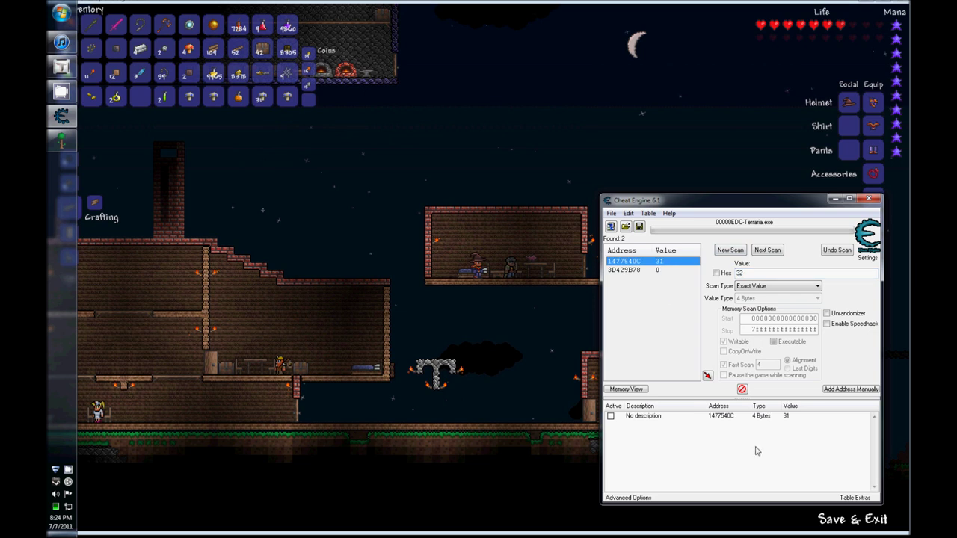
mouse_move(788, 421)
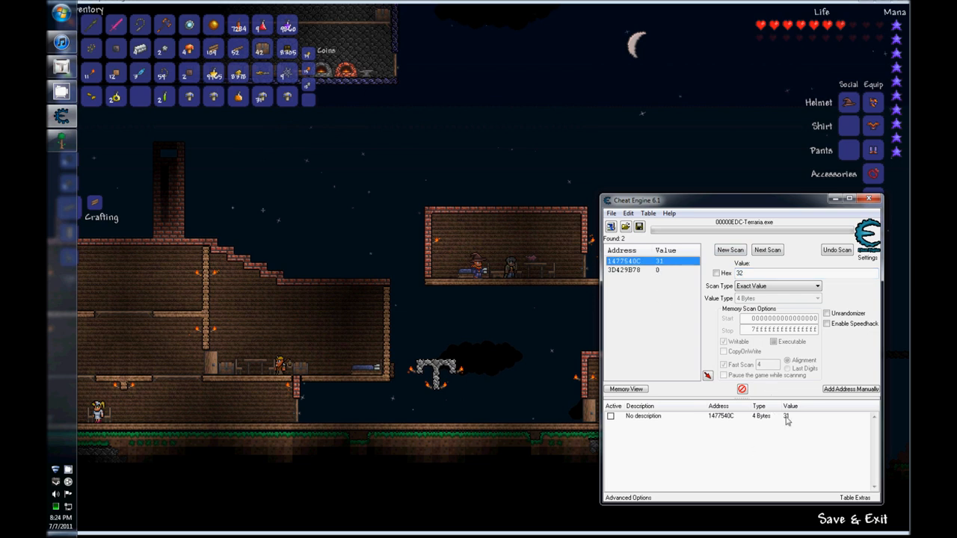
double_click(788, 416)
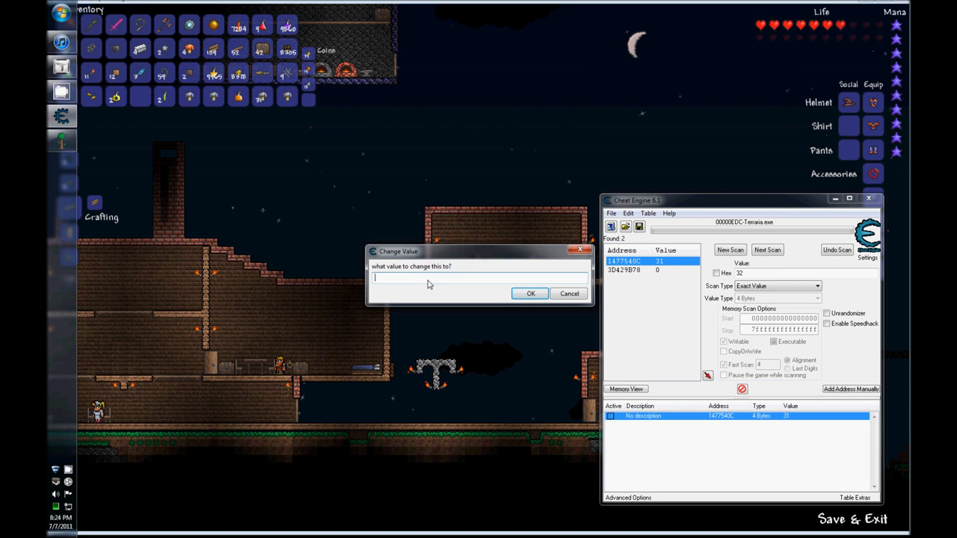
type("9999")
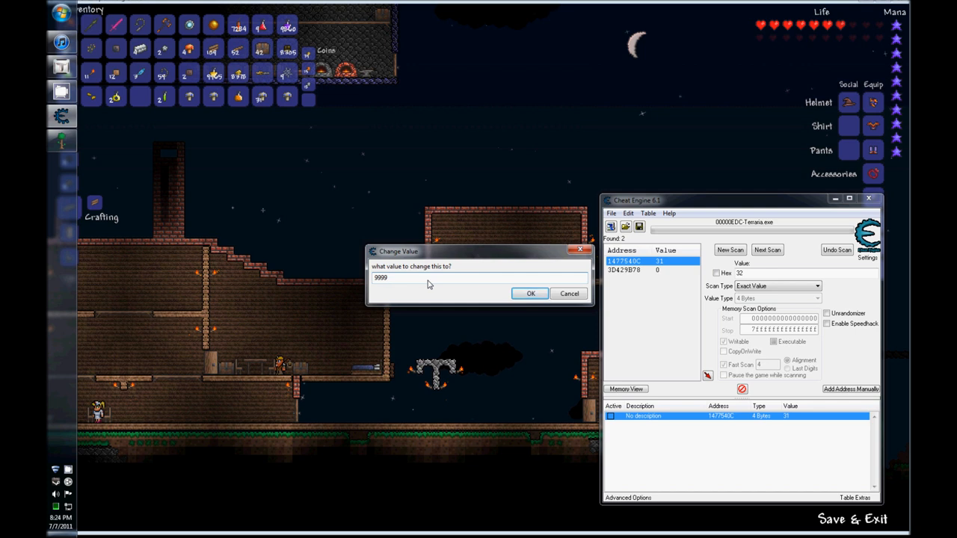
left_click(531, 293)
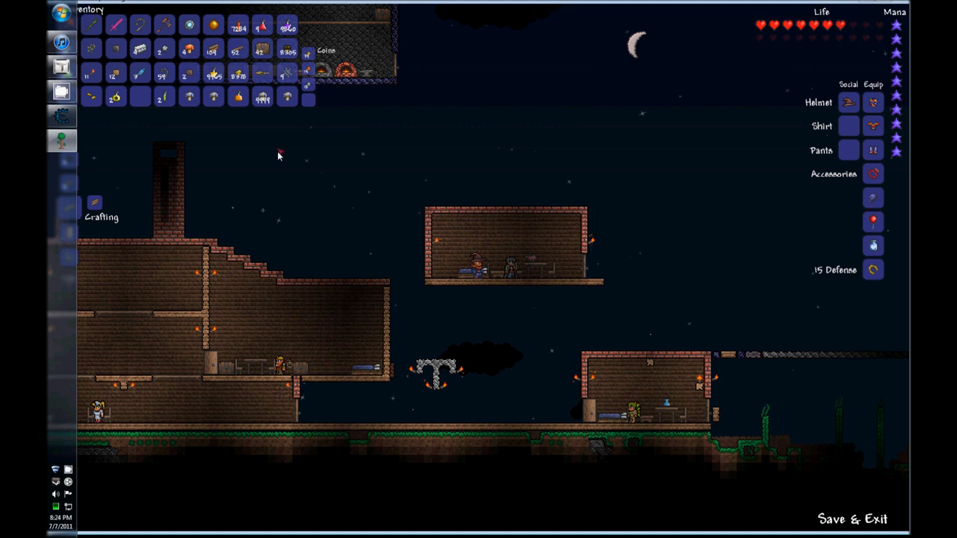
mouse_move(664, 200)
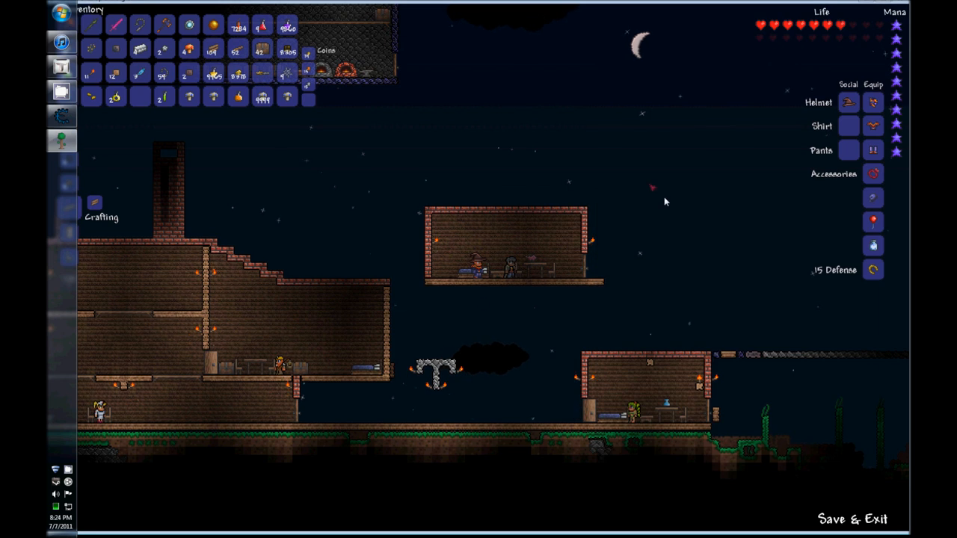